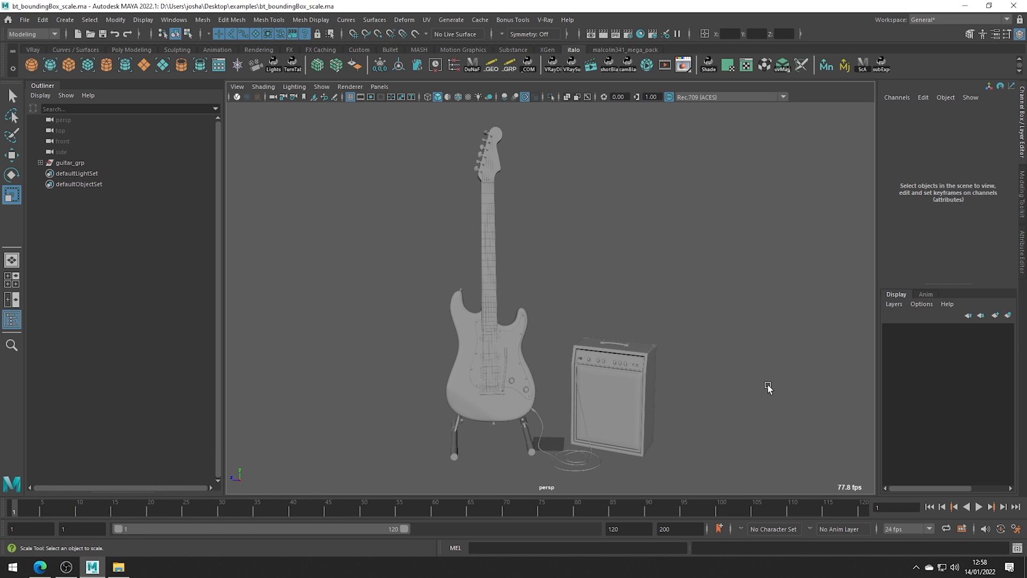
{"action": "mouse_move", "coordinate": [301, 248]}
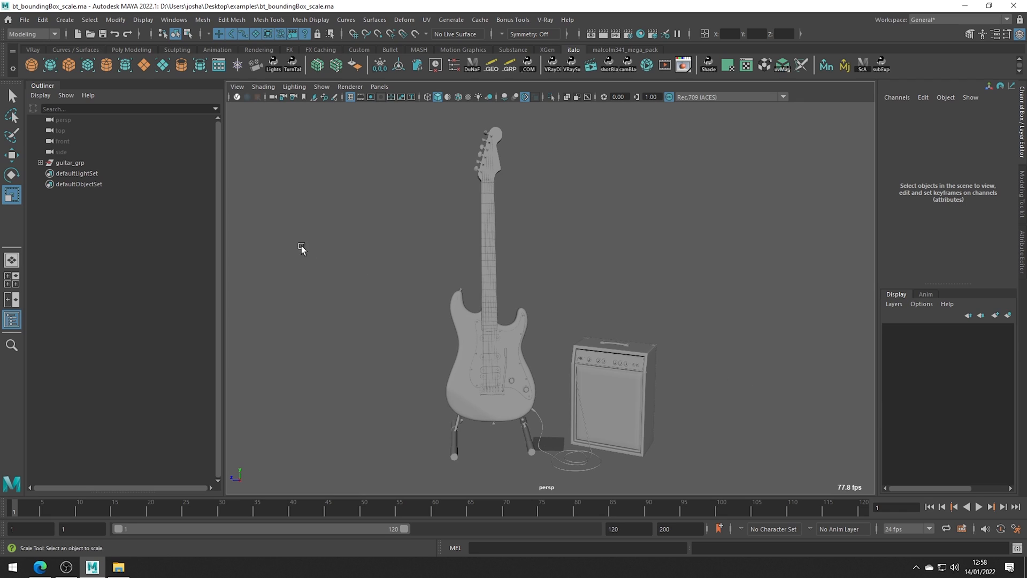
- Select the guitar_grp group in the Outliner
{"action": "left_click", "coordinate": [69, 163]}
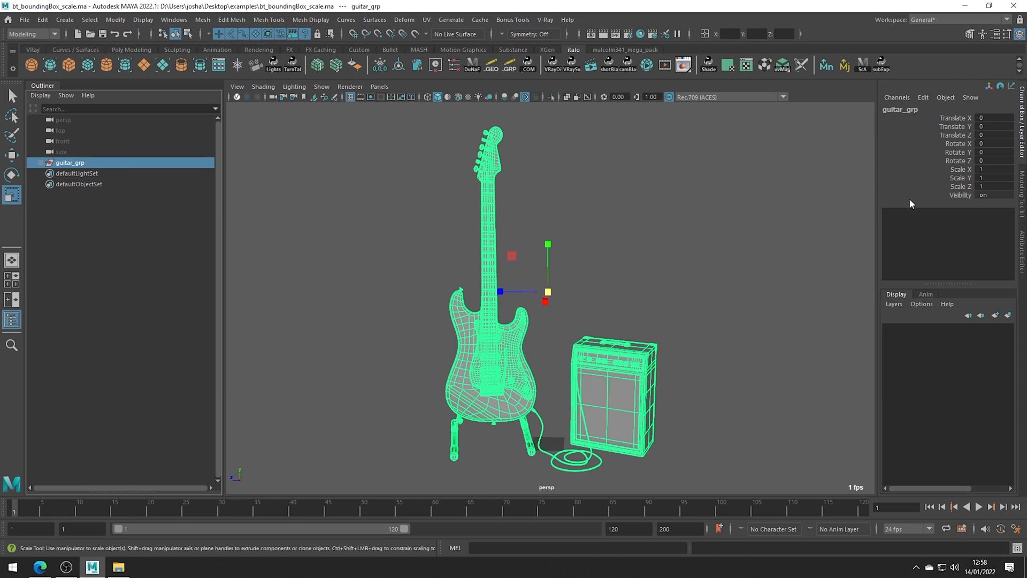
{"action": "mouse_move", "coordinate": [986, 187]}
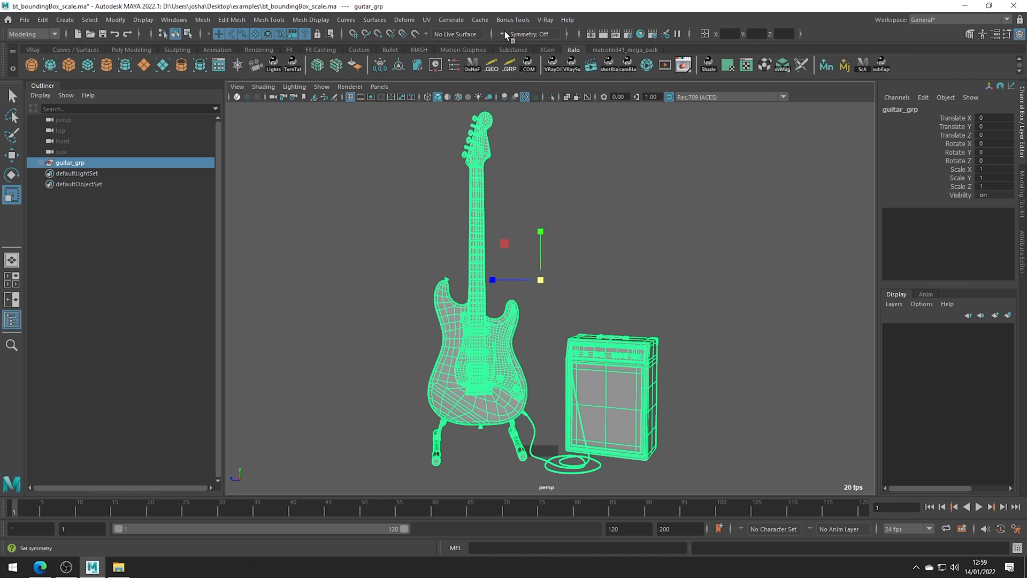
- Launch Bounding Box Scale from the Bonus Tools Modify menu for guitar_grp
{"action": "left_click", "coordinate": [512, 19]}
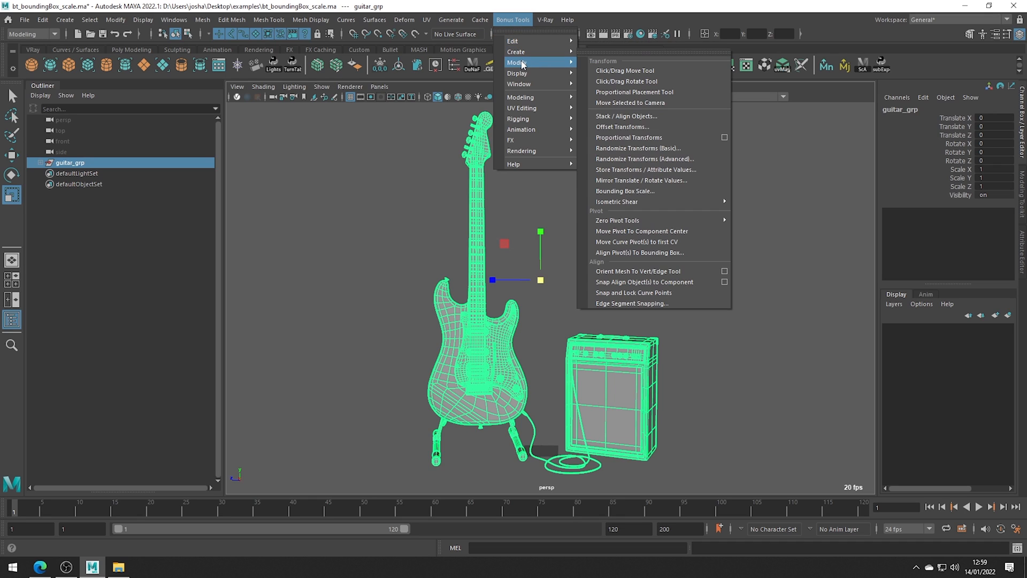
{"action": "mouse_move", "coordinate": [626, 191]}
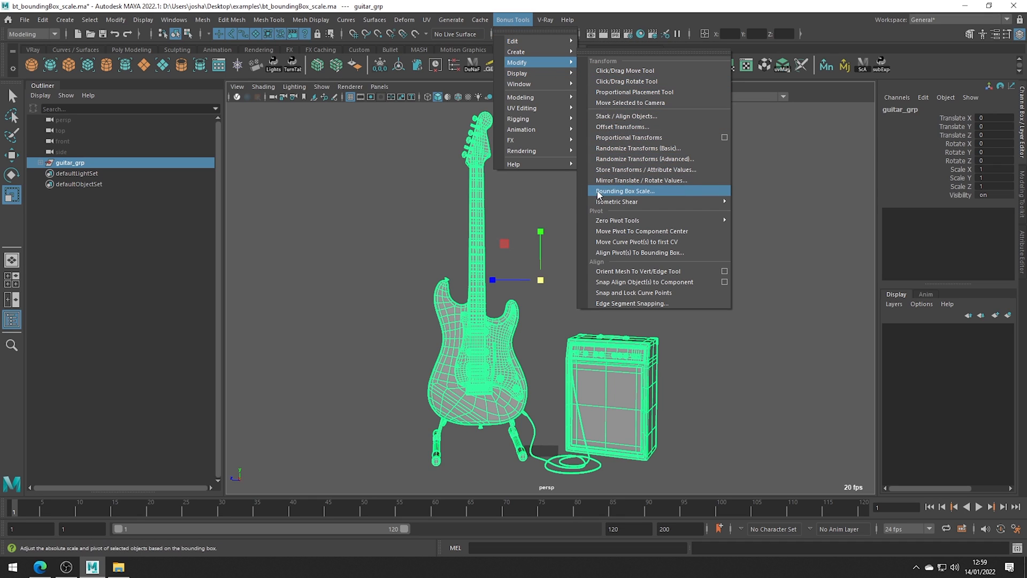
{"action": "left_click", "coordinate": [624, 190]}
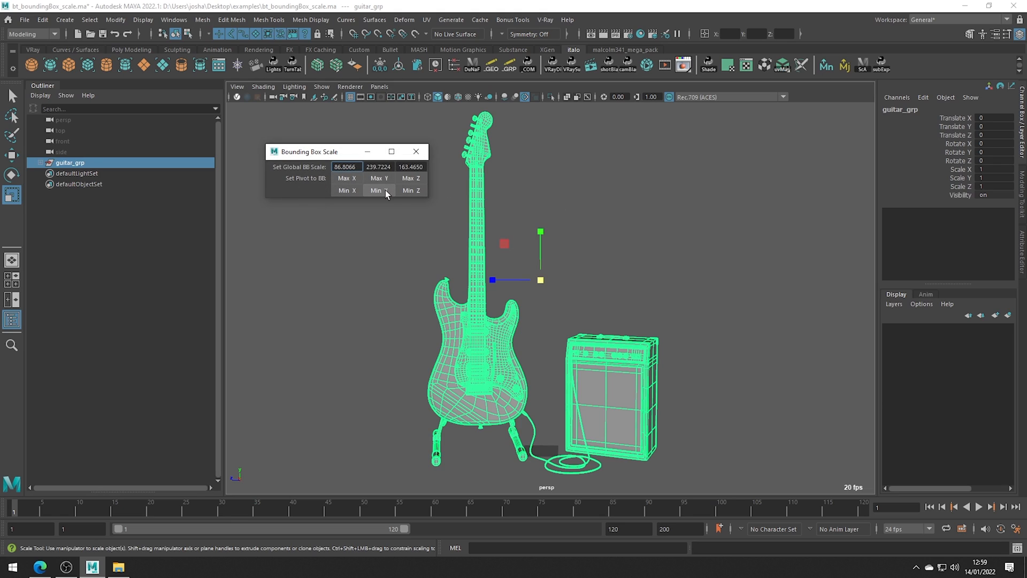
- Set the scaling pivot to Min Y and begin editing the Y size value
{"action": "left_click", "coordinate": [377, 191]}
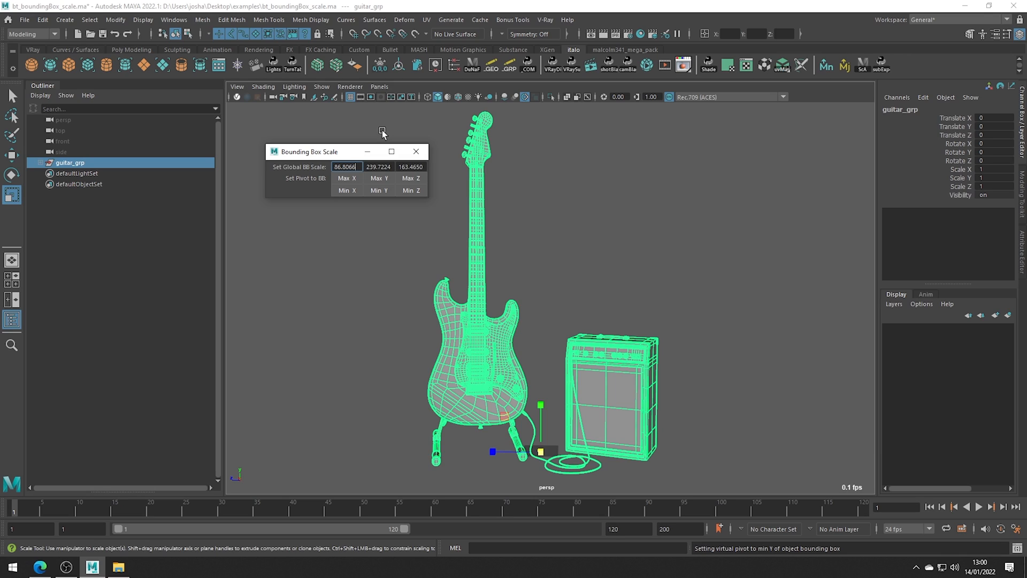
{"action": "left_click", "coordinate": [378, 167]}
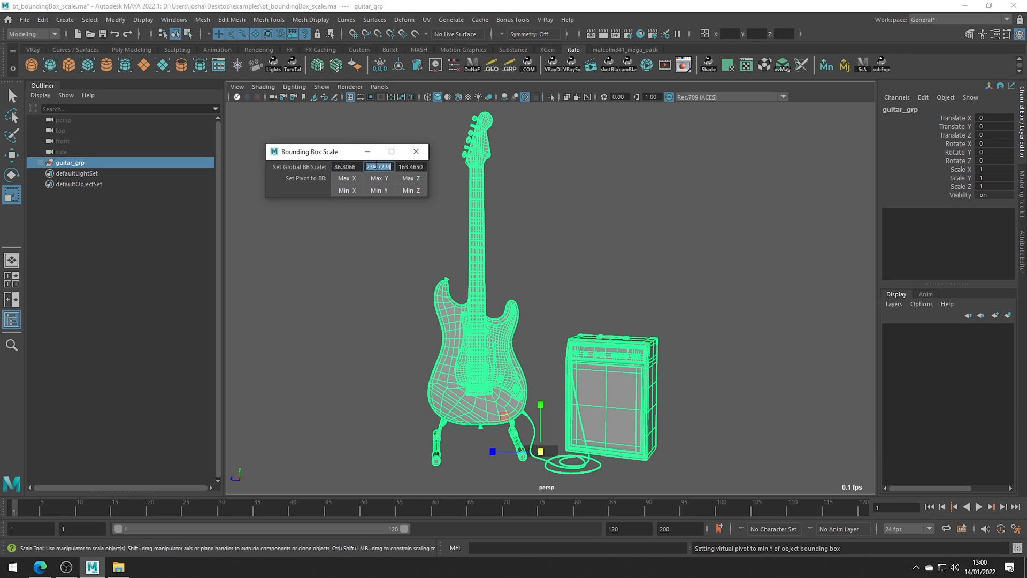
- Set guitar_grp's bounding-box Y size to 100.0000
{"action": "type", "text": "100.0000"}
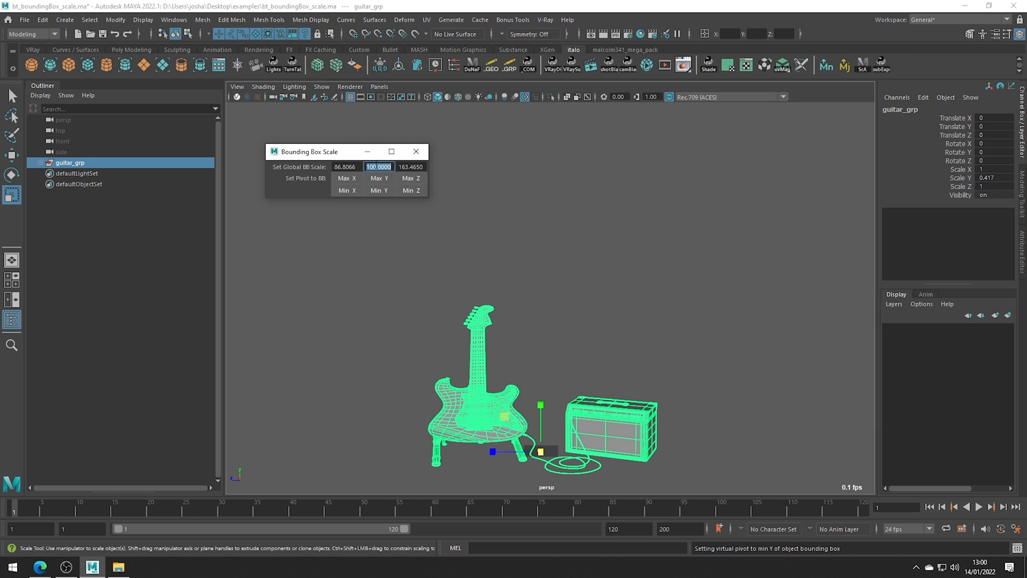
{"action": "mouse_move", "coordinate": [496, 309]}
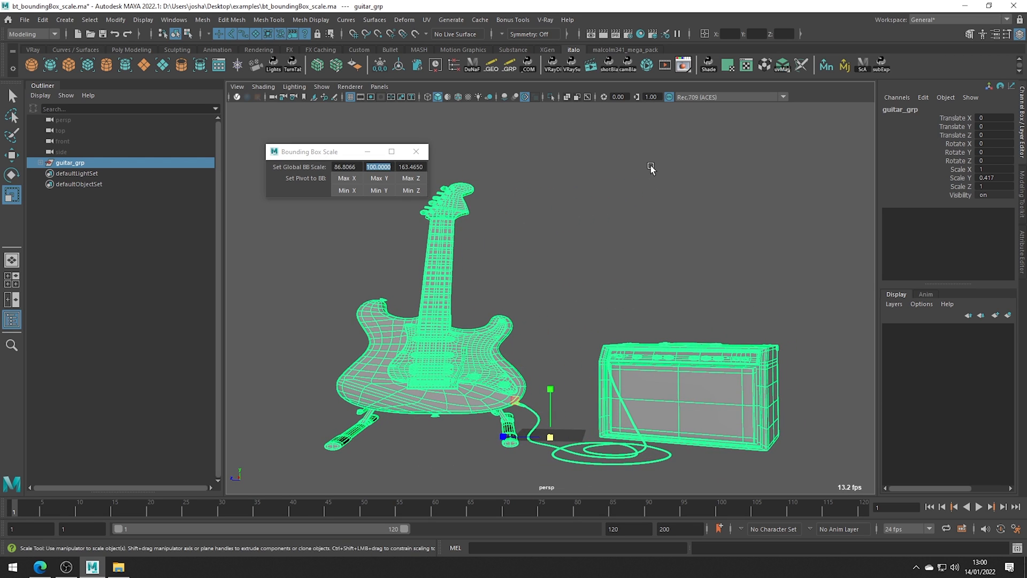
{"action": "mouse_move", "coordinate": [950, 163]}
{"action": "type", "text": "0.417"}
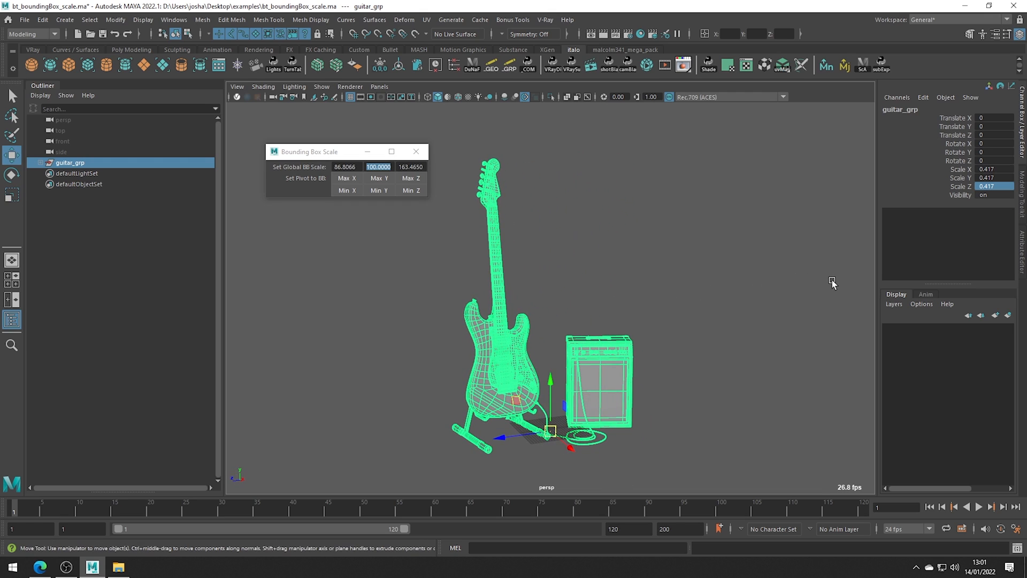
{"action": "mouse_move", "coordinate": [828, 274]}
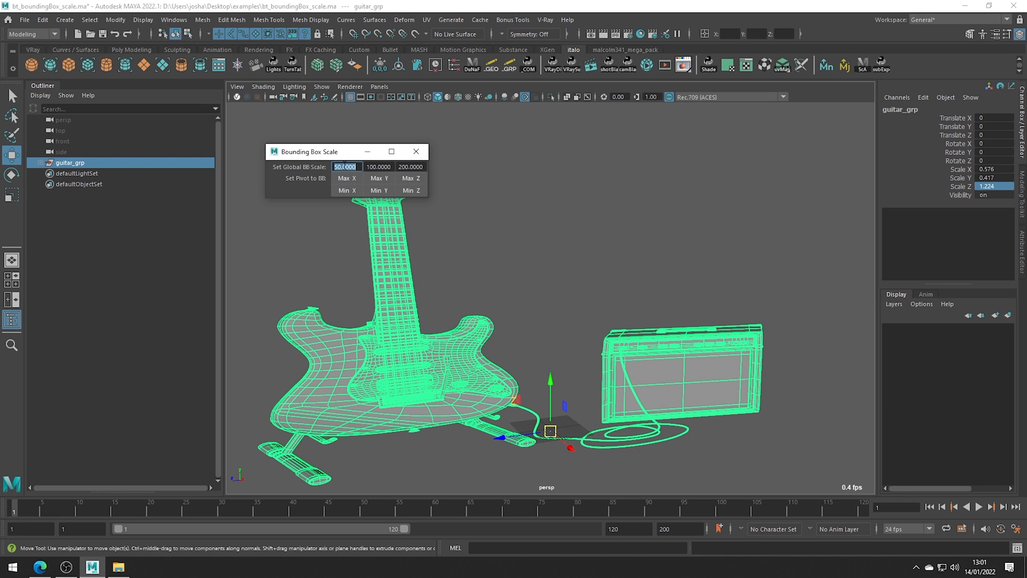
- Raise guitar_grp's bounding-box Y size to 200
{"action": "type", "text": "2"}
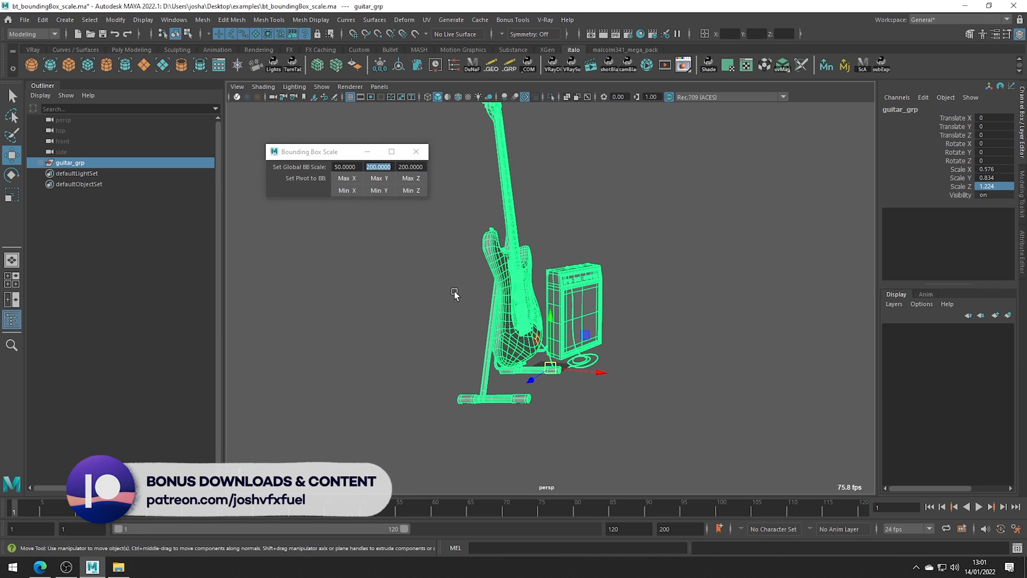
{"action": "mouse_move", "coordinate": [495, 283]}
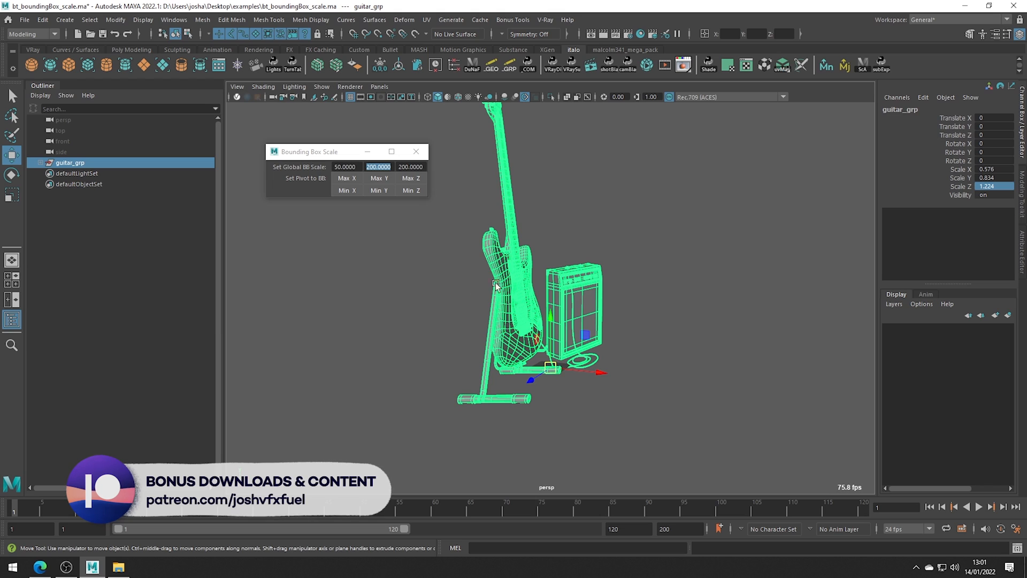